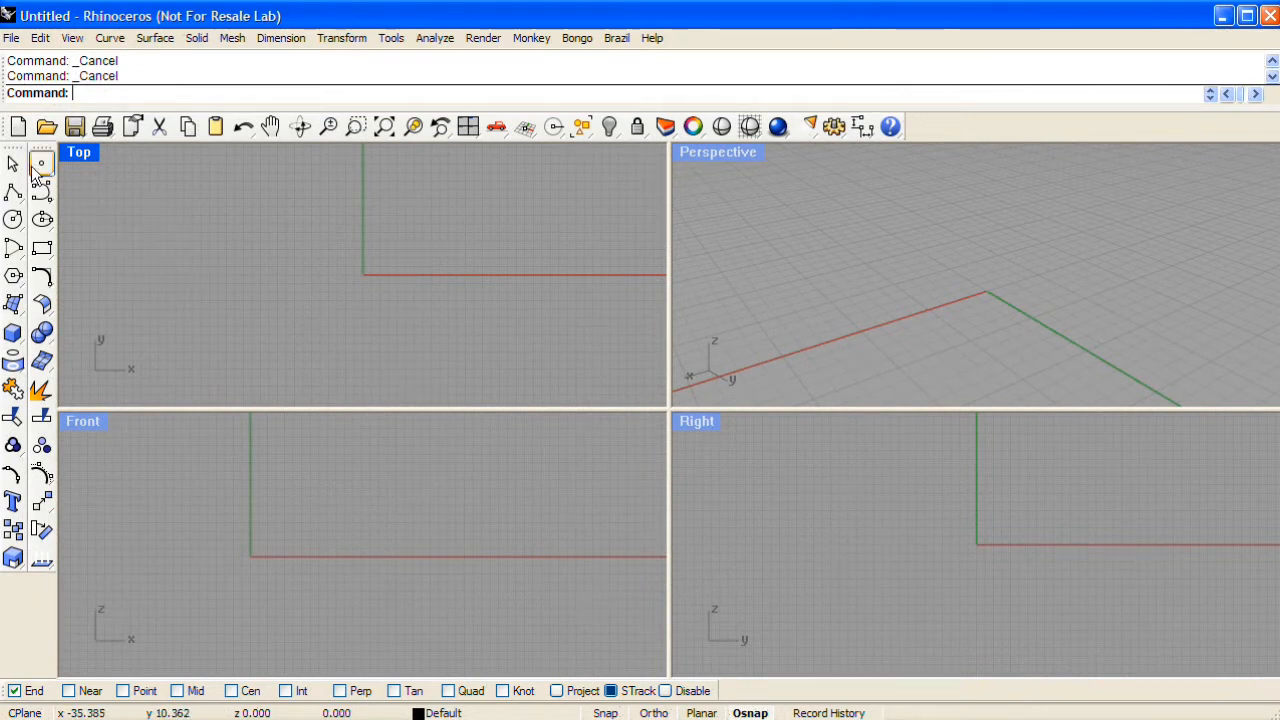
Step: Place several point objects in the scene, inspect them, then undo their creation
{"action": "left_click", "coordinate": [42, 164]}
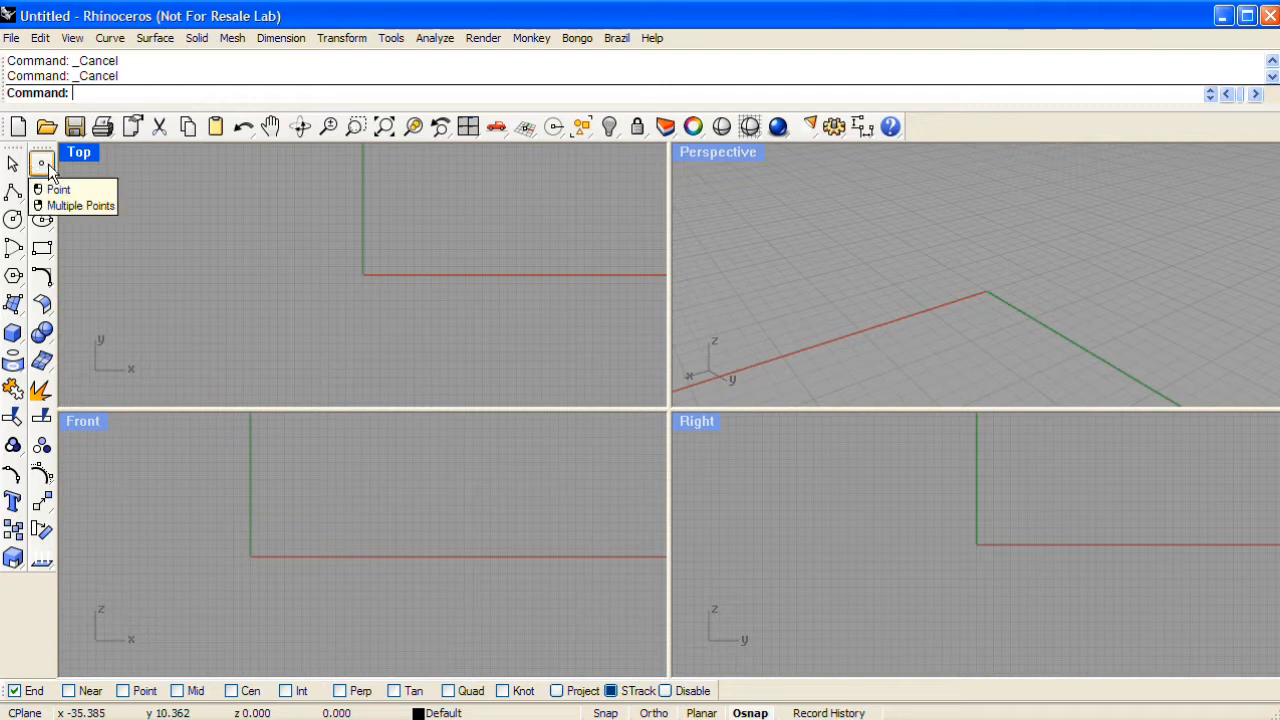
{"action": "left_click", "coordinate": [58, 188]}
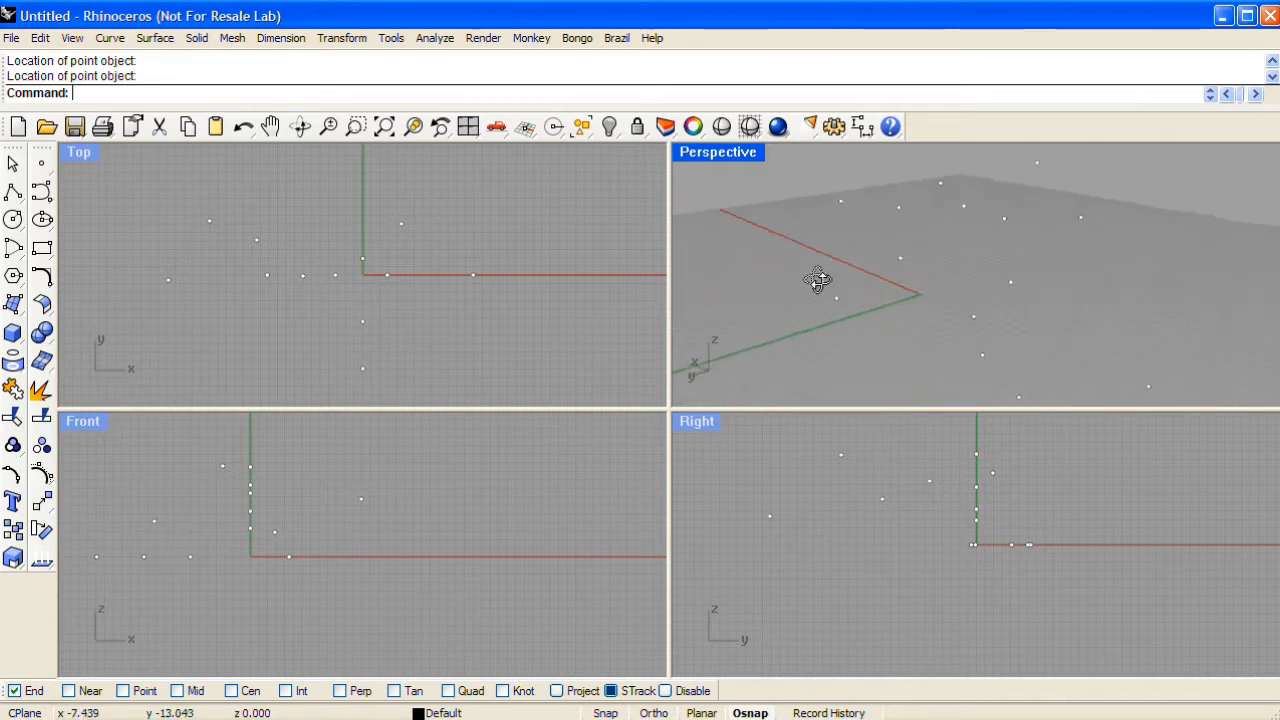
{"action": "left_click_drag", "start_coordinate": [818, 278], "coordinate": [864, 308]}
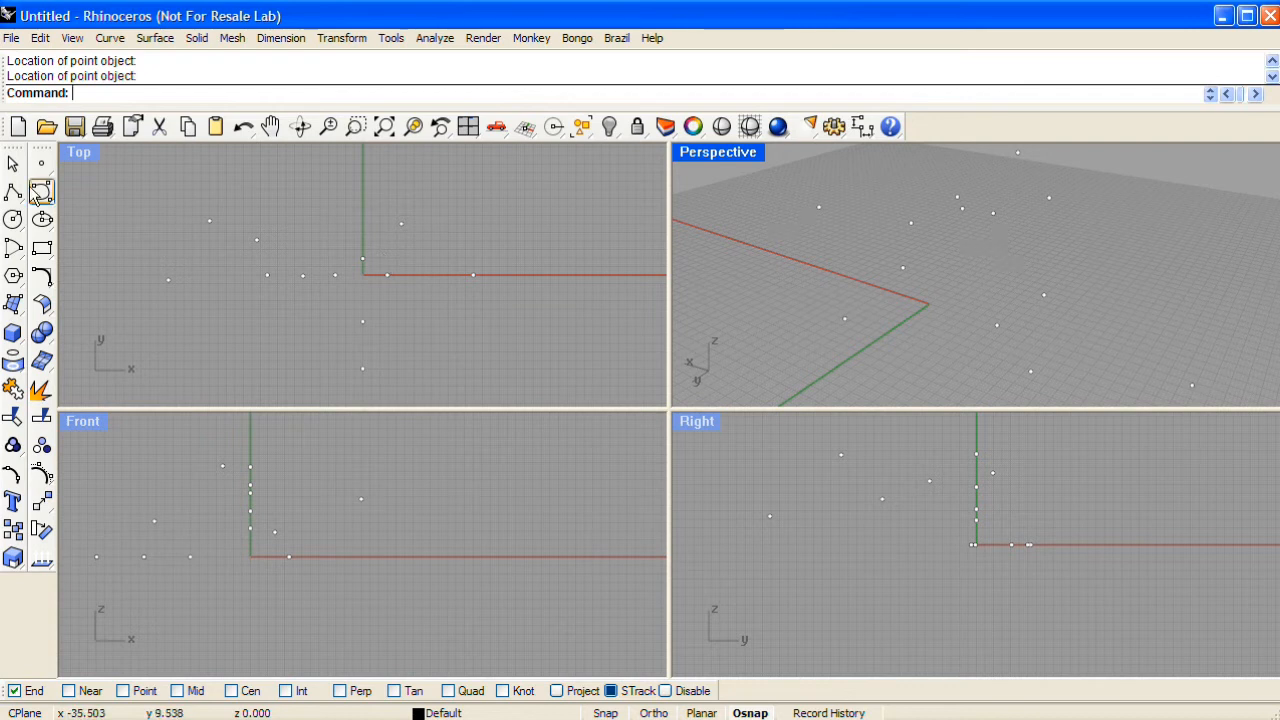
{"action": "key", "text": "ctrl+z"}
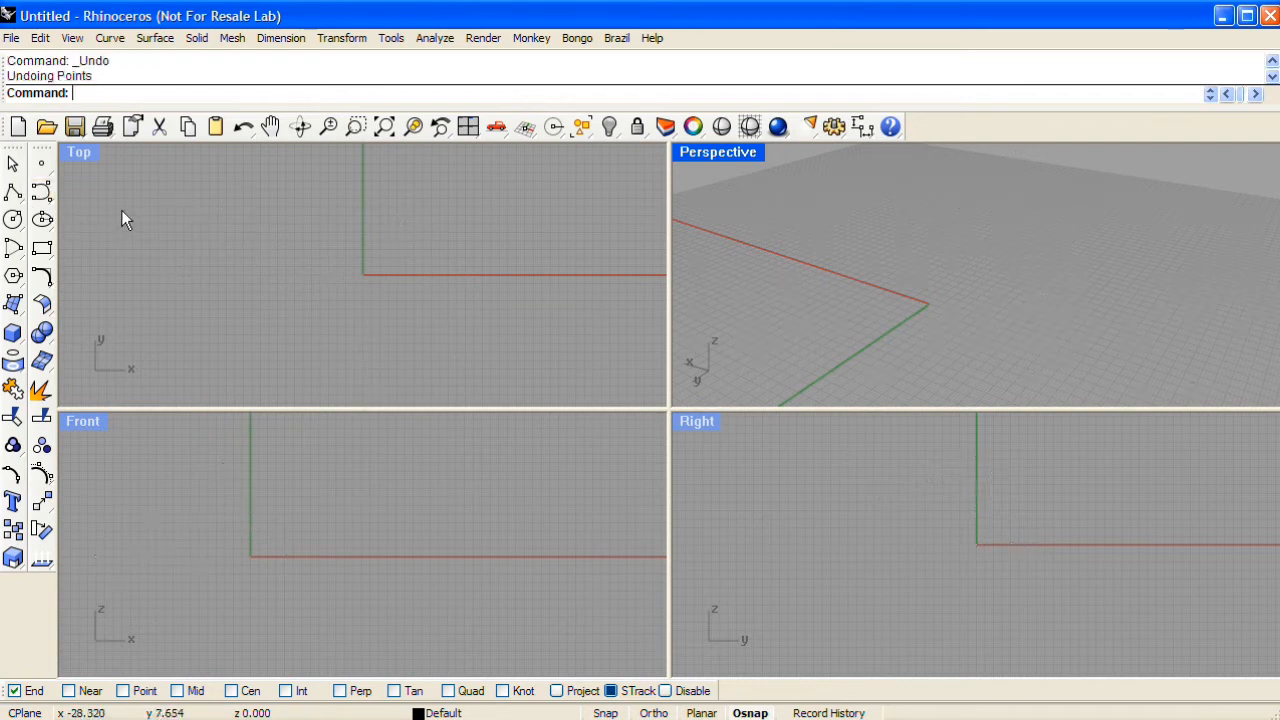
Step: Draw a freeform control-point curve winding through 3D space across the views
{"action": "left_click", "coordinate": [42, 192]}
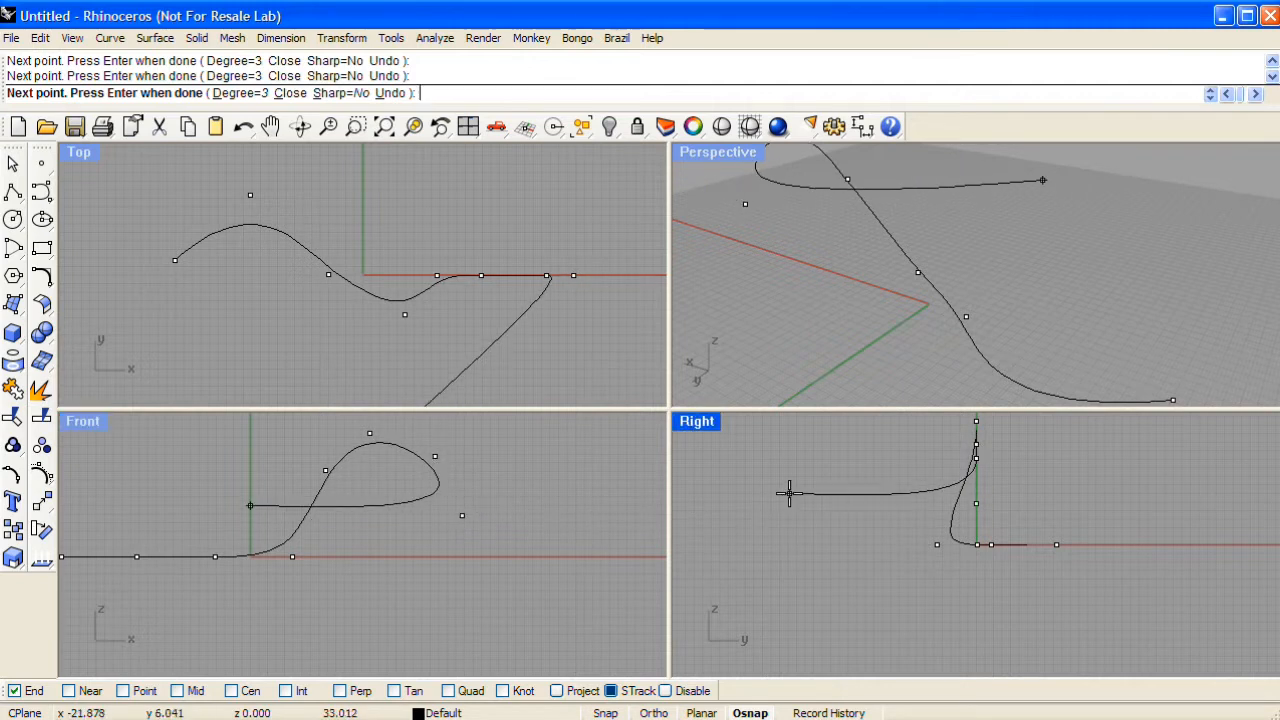
{"action": "key", "text": "Enter"}
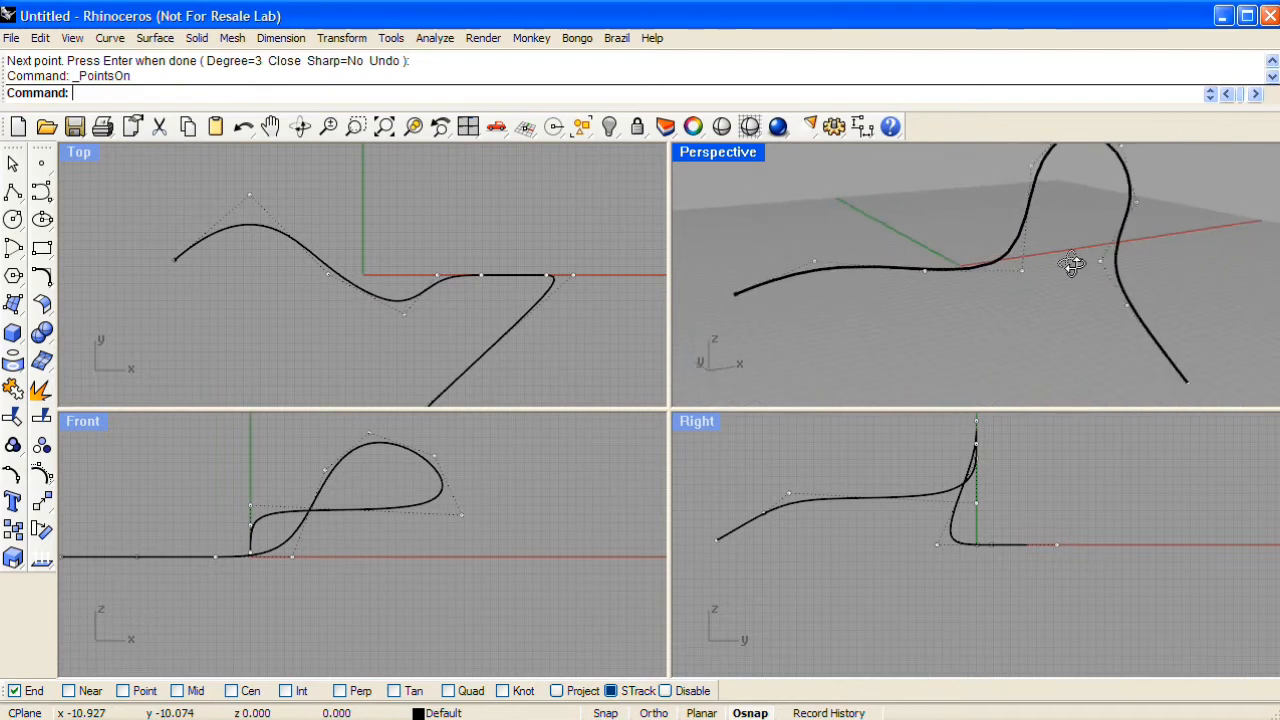
Step: Reshape the curve by dragging a control point, then delete it
{"action": "left_click_drag", "start_coordinate": [1070, 264], "coordinate": [984, 270]}
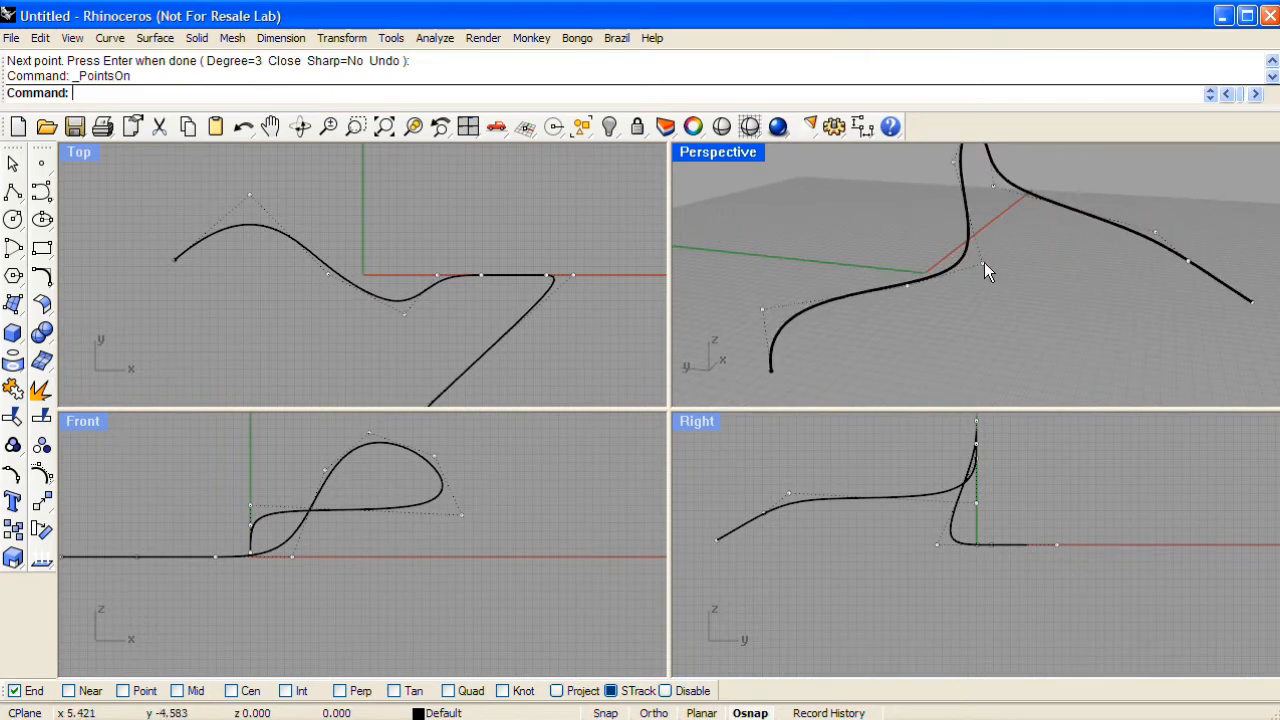
{"action": "left_click_drag", "start_coordinate": [984, 264], "coordinate": [896, 250]}
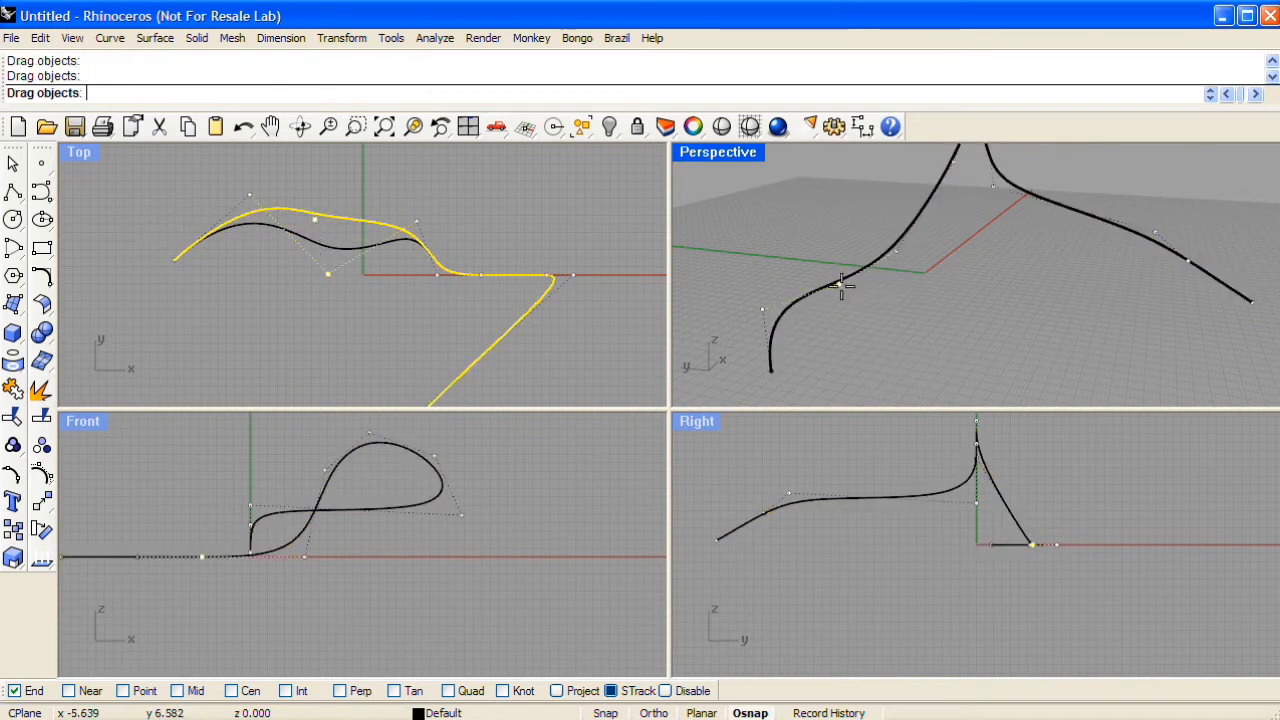
{"action": "key", "text": "Delete"}
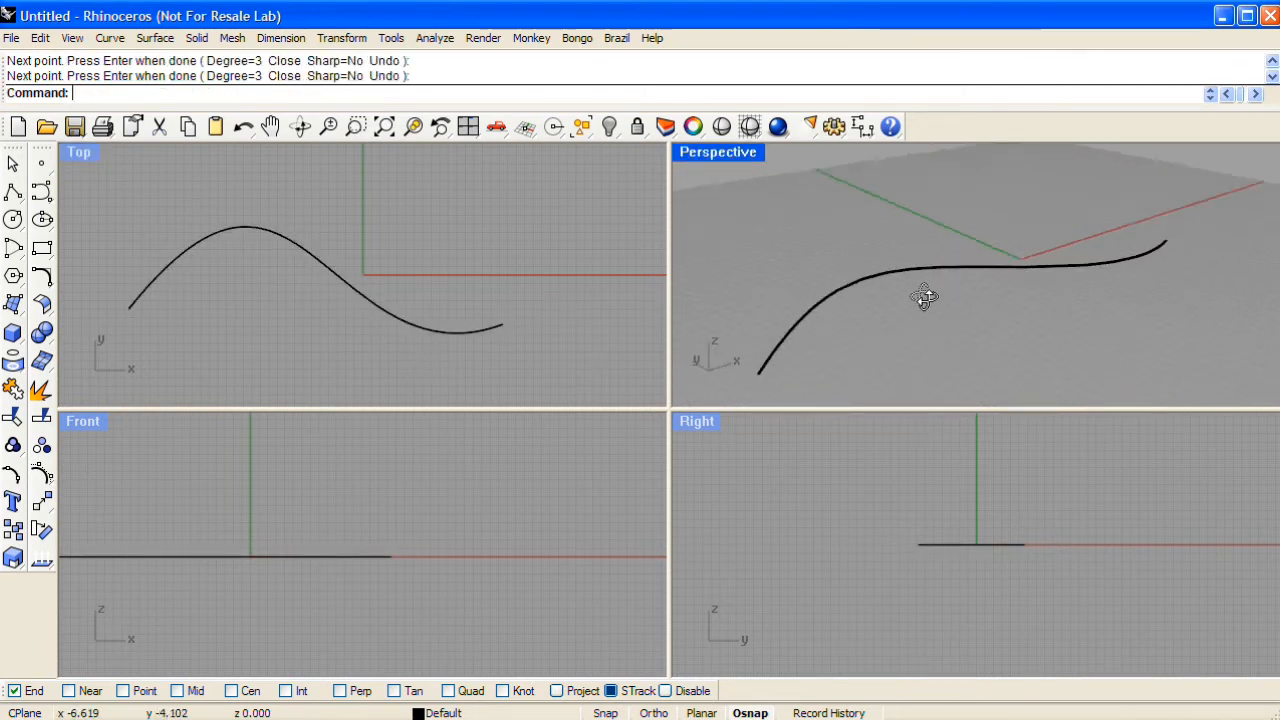
Step: Extrude the flat S-curve straight up into a surface
{"action": "left_click", "coordinate": [156, 38]}
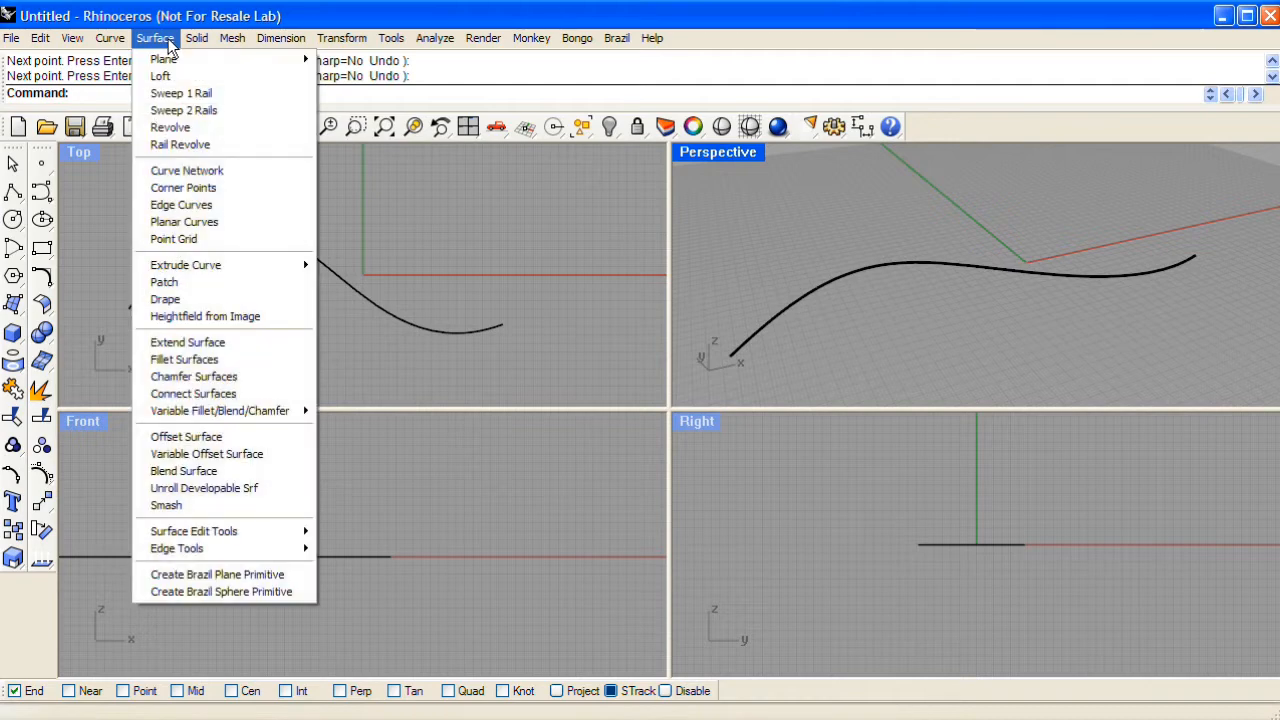
{"action": "mouse_move", "coordinate": [184, 264]}
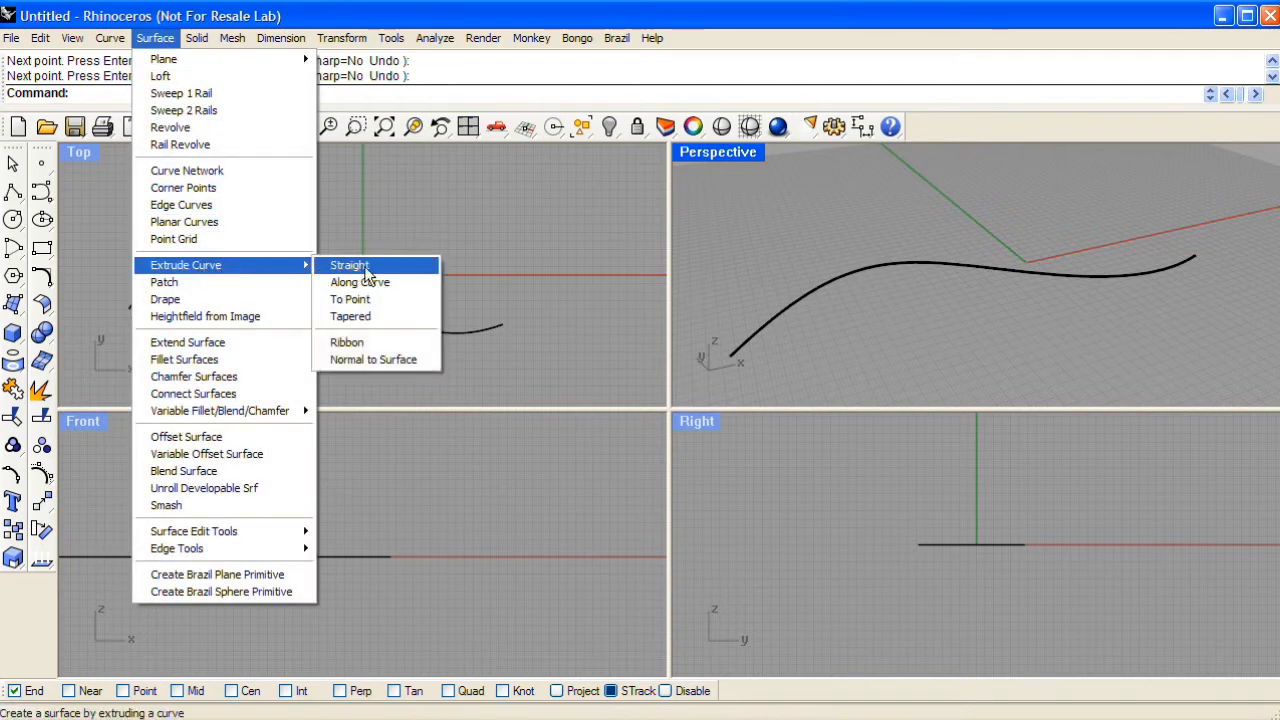
{"action": "left_click", "coordinate": [348, 264]}
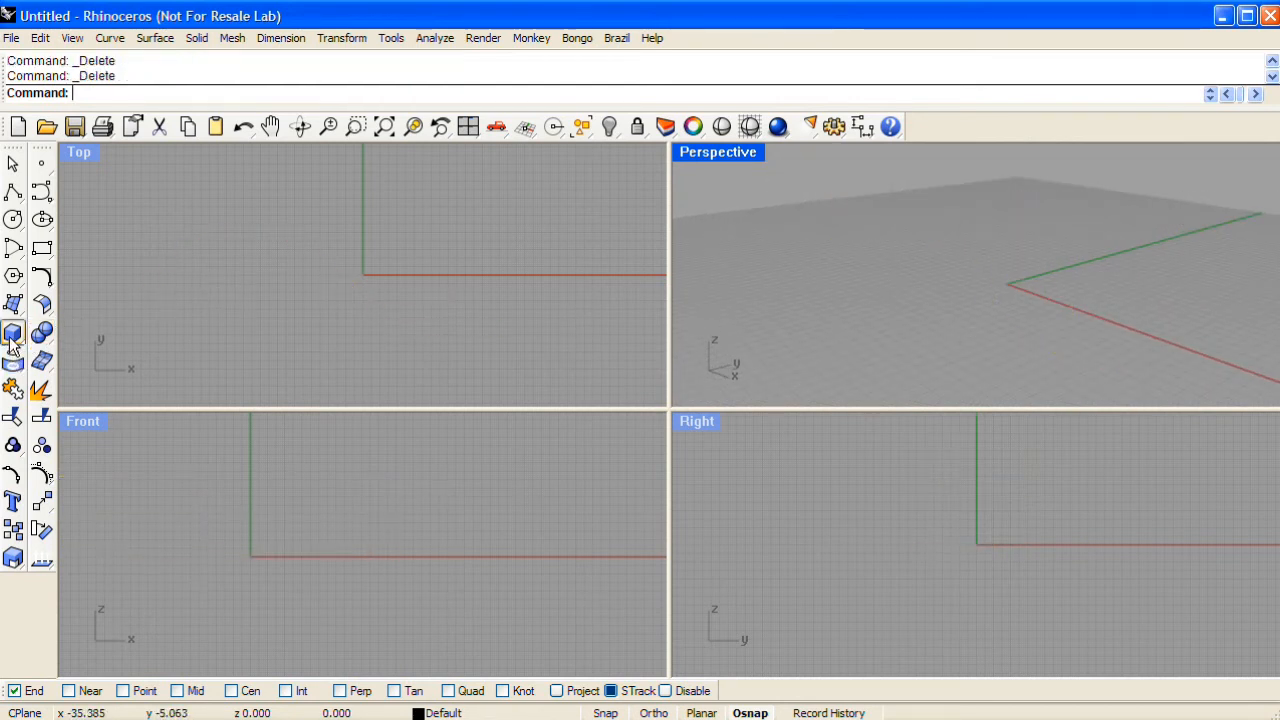
{"action": "mouse_move", "coordinate": [12, 332]}
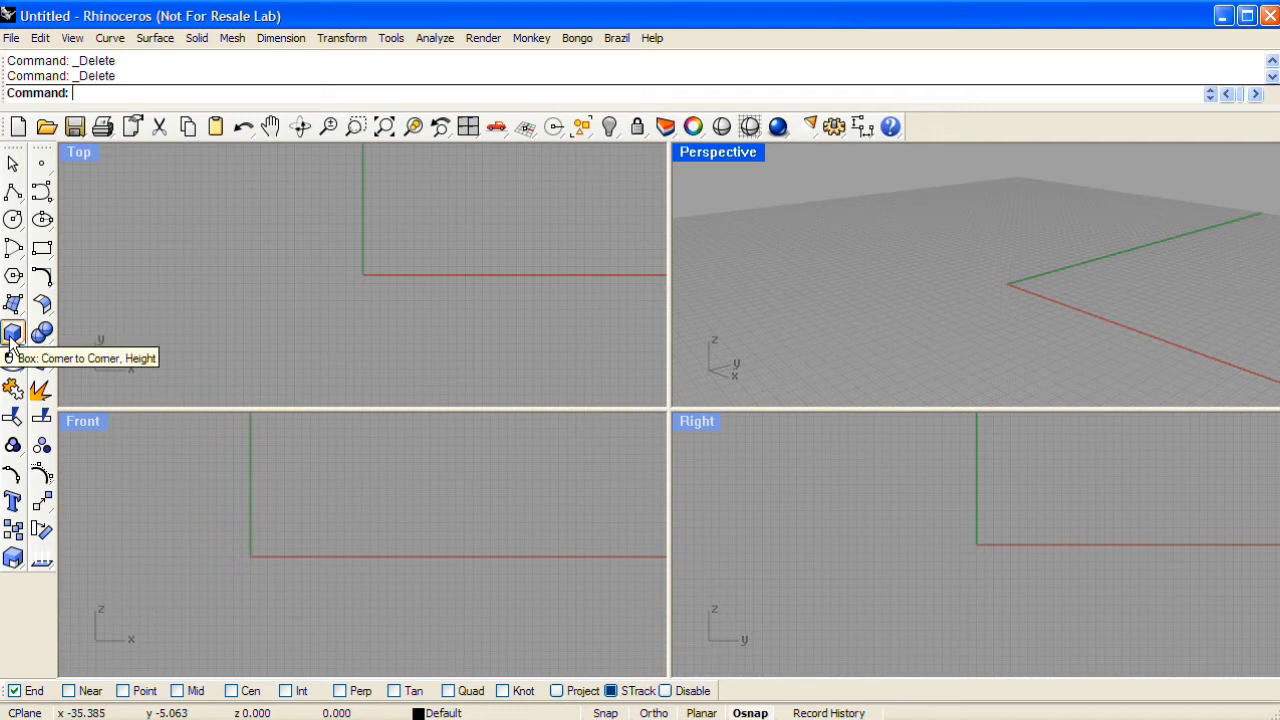
Step: Create a box solid from a corner-to-corner base with a height
{"action": "left_click", "coordinate": [12, 332]}
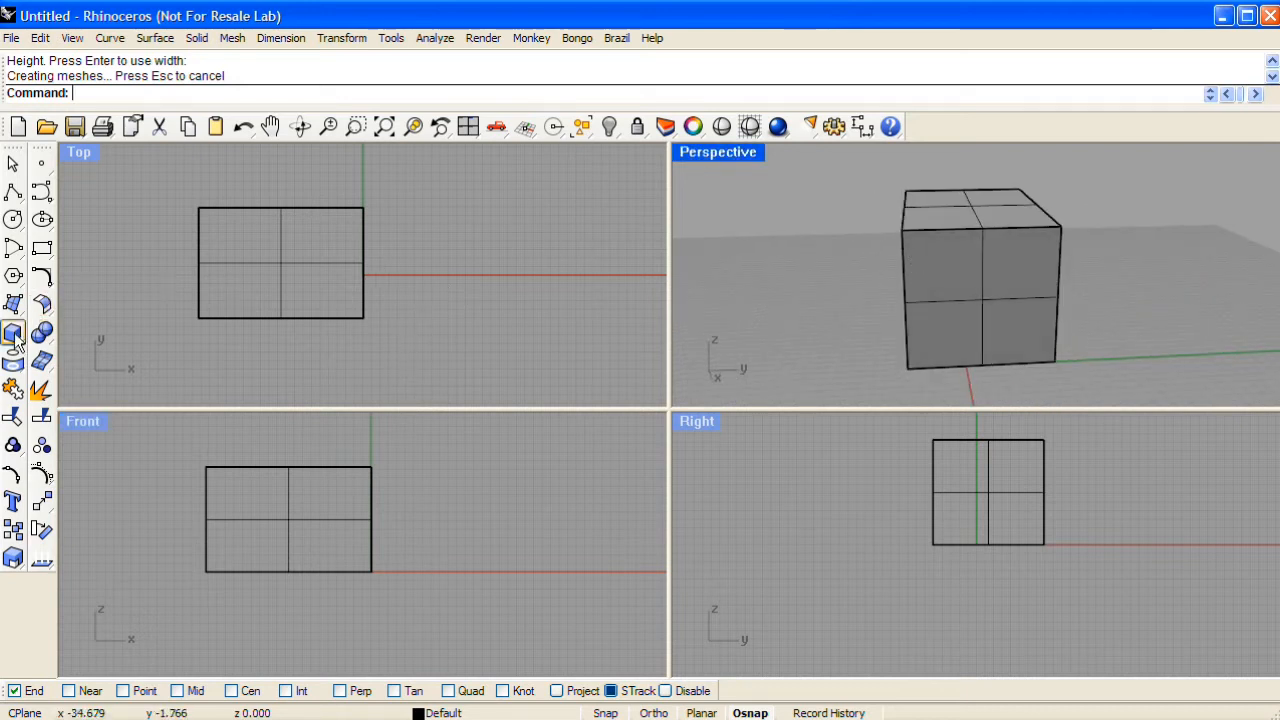
Step: Build a tube solid beside the box, then delete both solids
{"action": "left_click", "coordinate": [14, 334]}
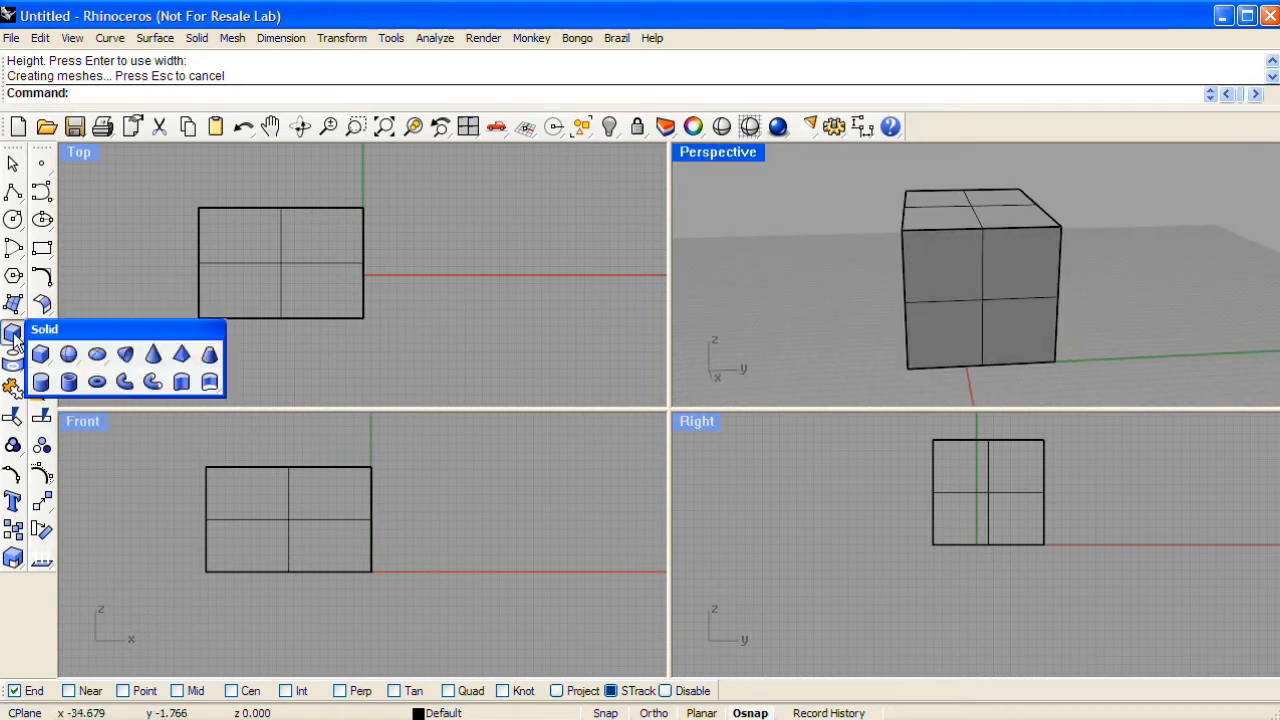
{"action": "mouse_move", "coordinate": [76, 350]}
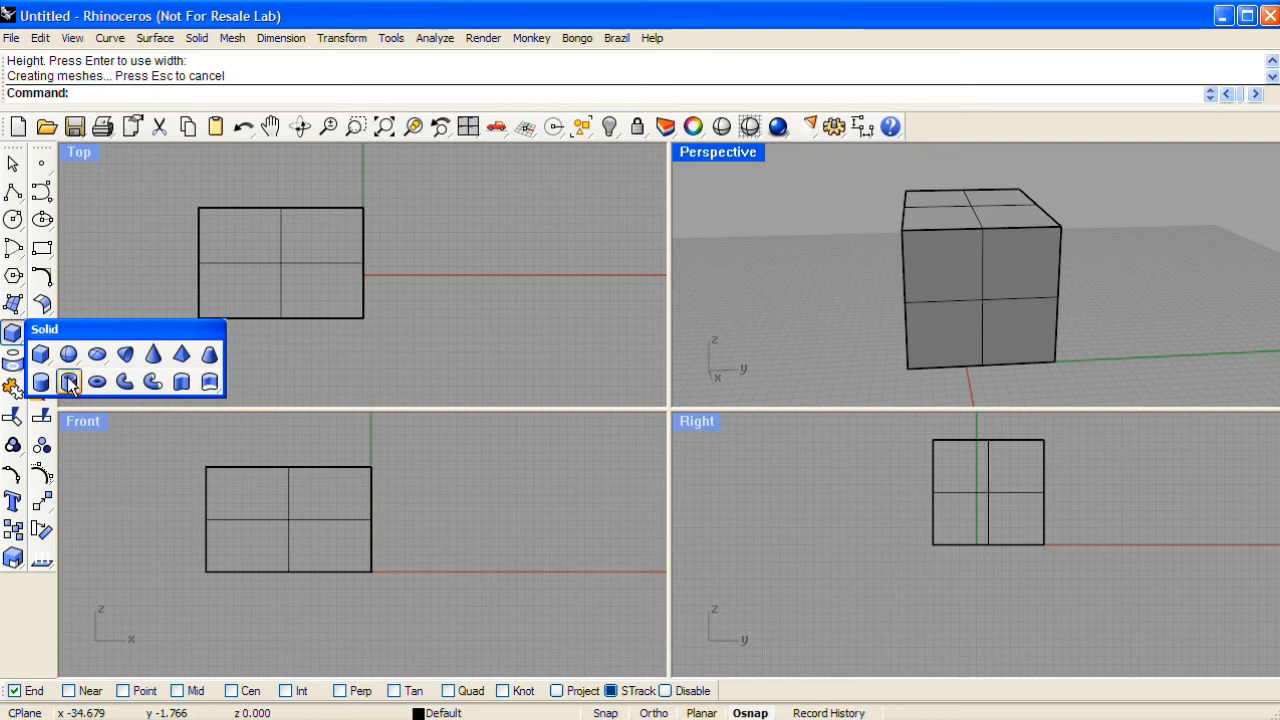
{"action": "left_click", "coordinate": [68, 380]}
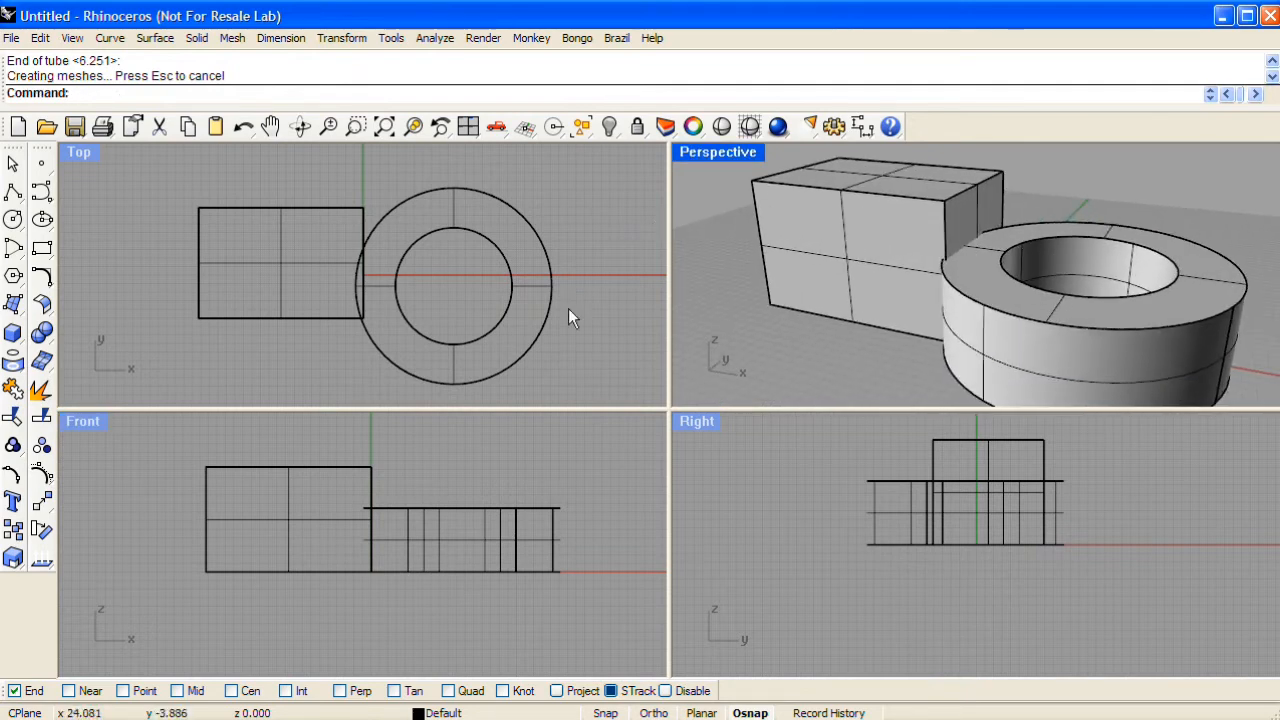
{"action": "key", "text": "Delete"}
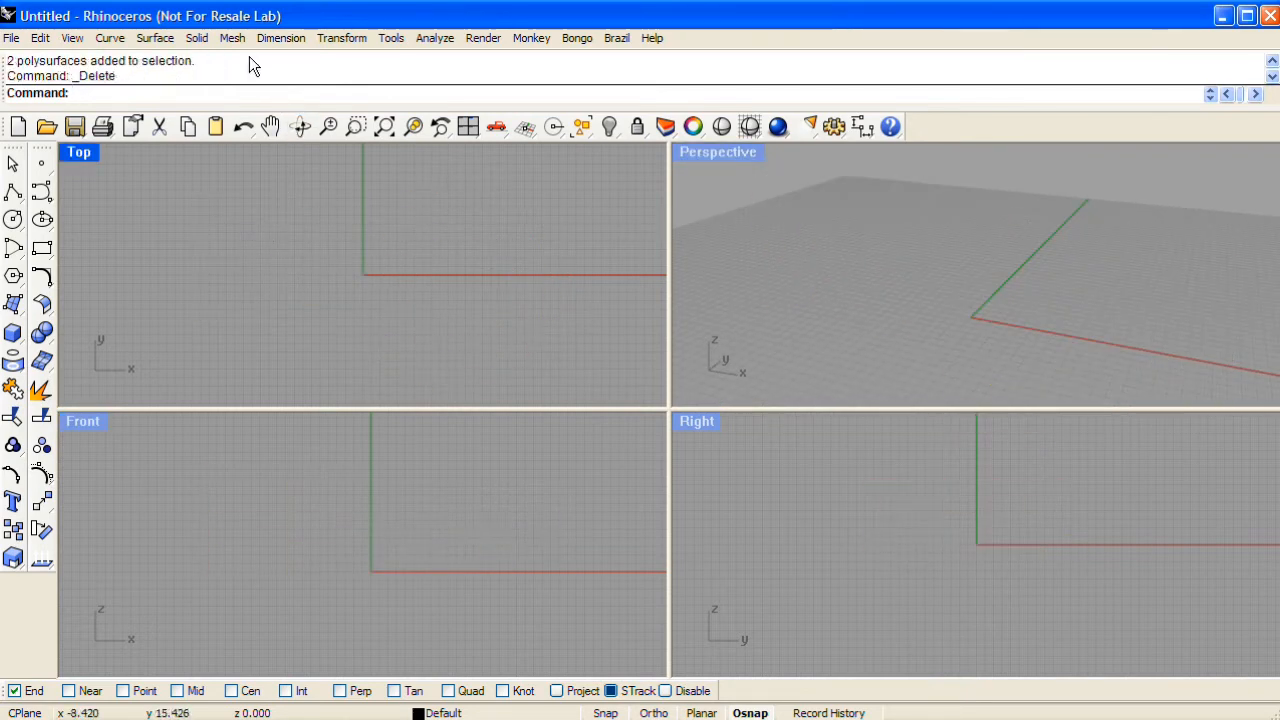
{"action": "mouse_move", "coordinate": [232, 38]}
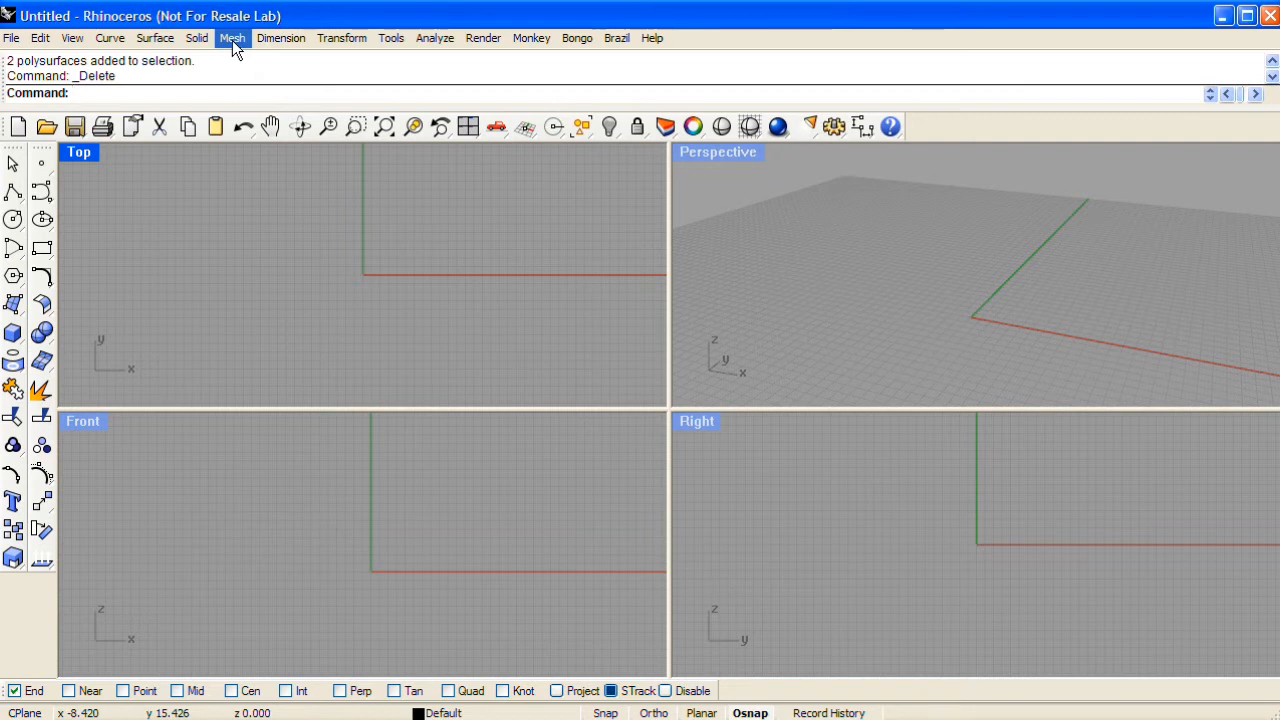
Step: Create a polygon mesh sphere primitive by center and radius
{"action": "left_click", "coordinate": [232, 38]}
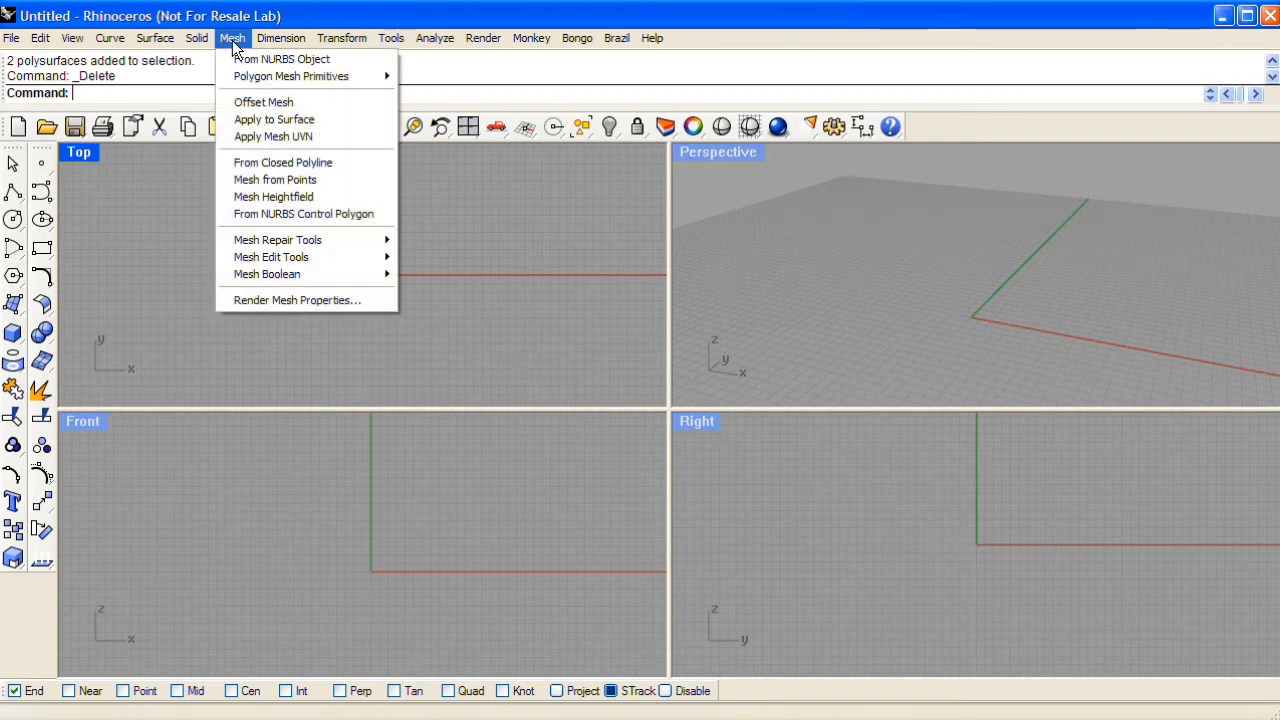
{"action": "mouse_move", "coordinate": [290, 76]}
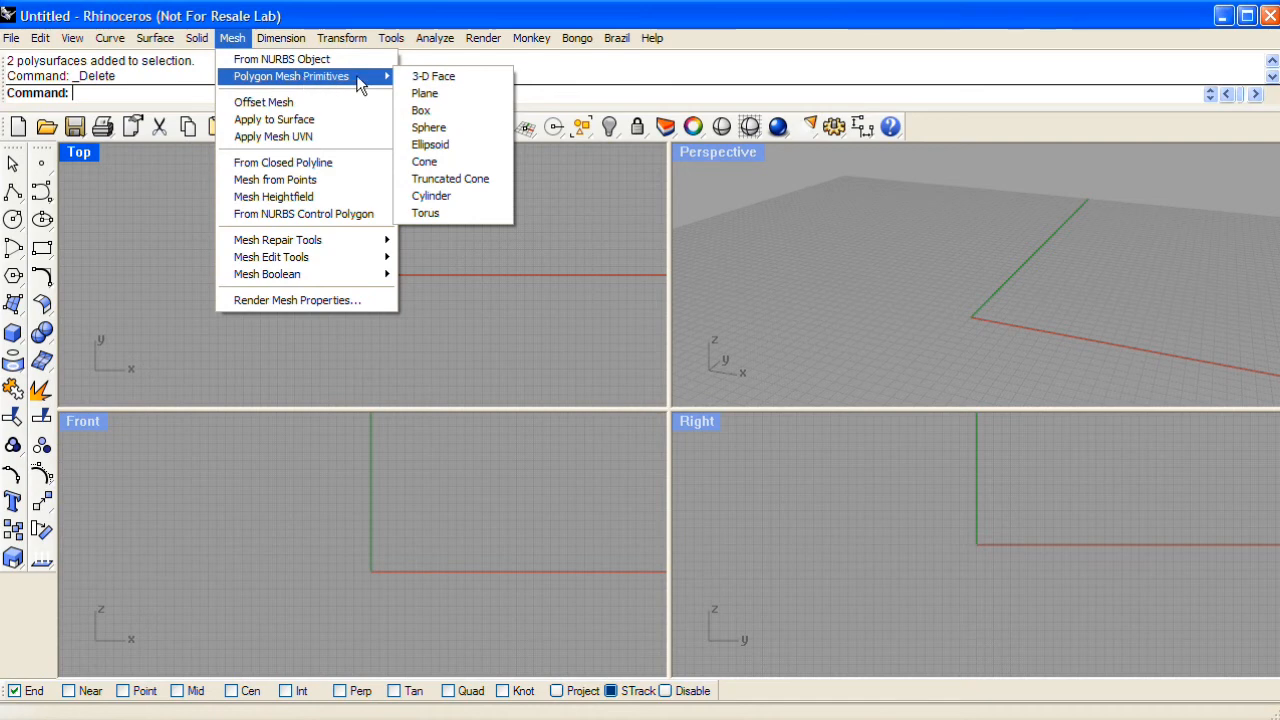
{"action": "mouse_move", "coordinate": [428, 128]}
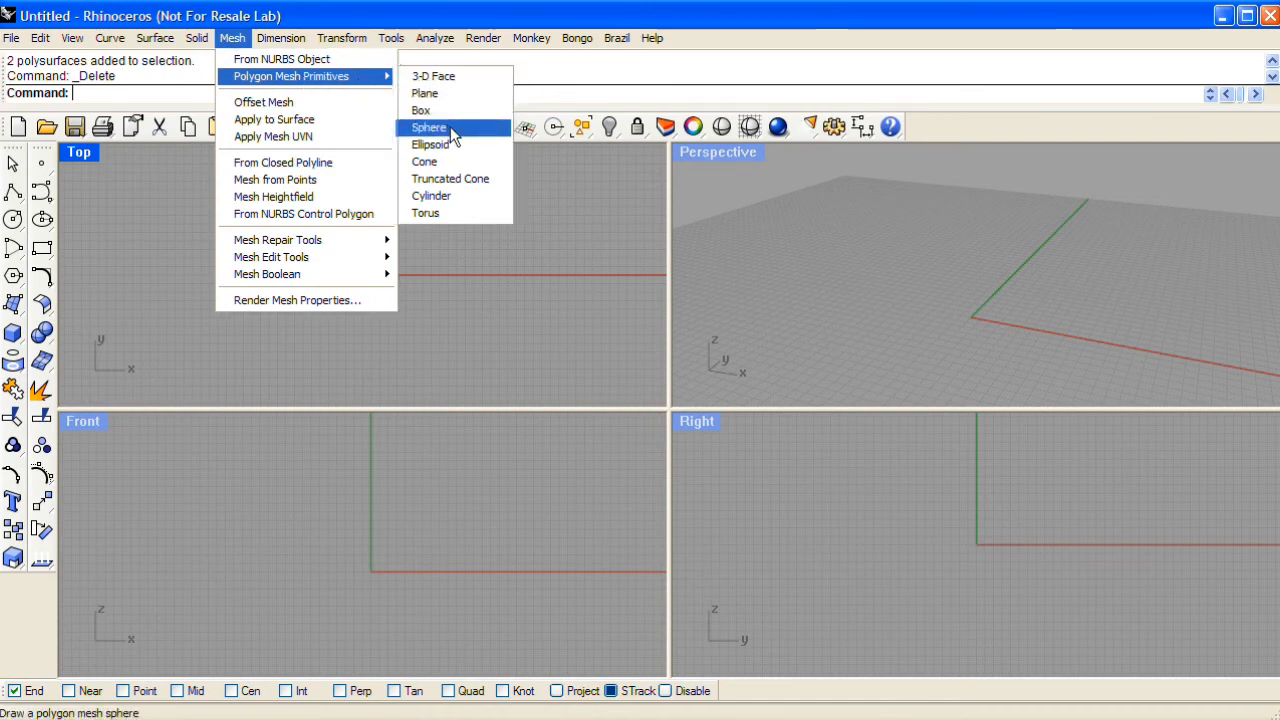
{"action": "left_click", "coordinate": [428, 128]}
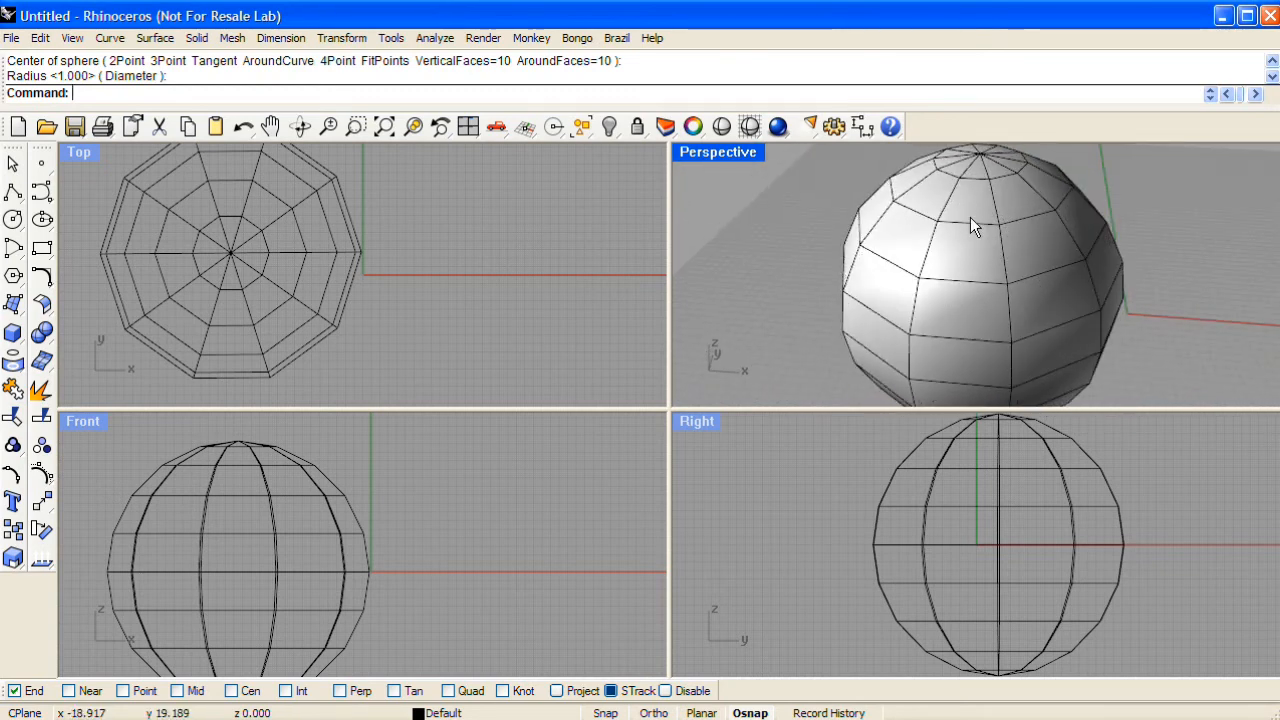
Step: Set the Perspective viewport to Flat Shade and inspect the sphere's facets
{"action": "left_click", "coordinate": [718, 152]}
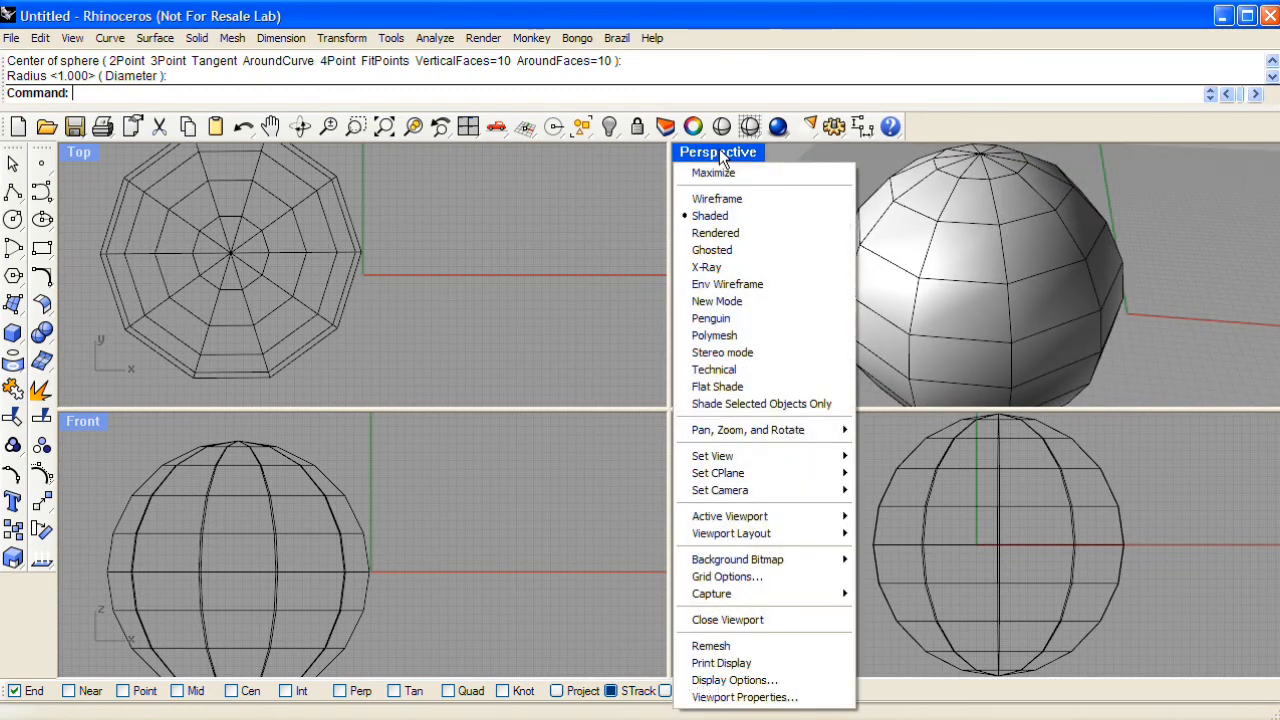
{"action": "mouse_move", "coordinate": [716, 386]}
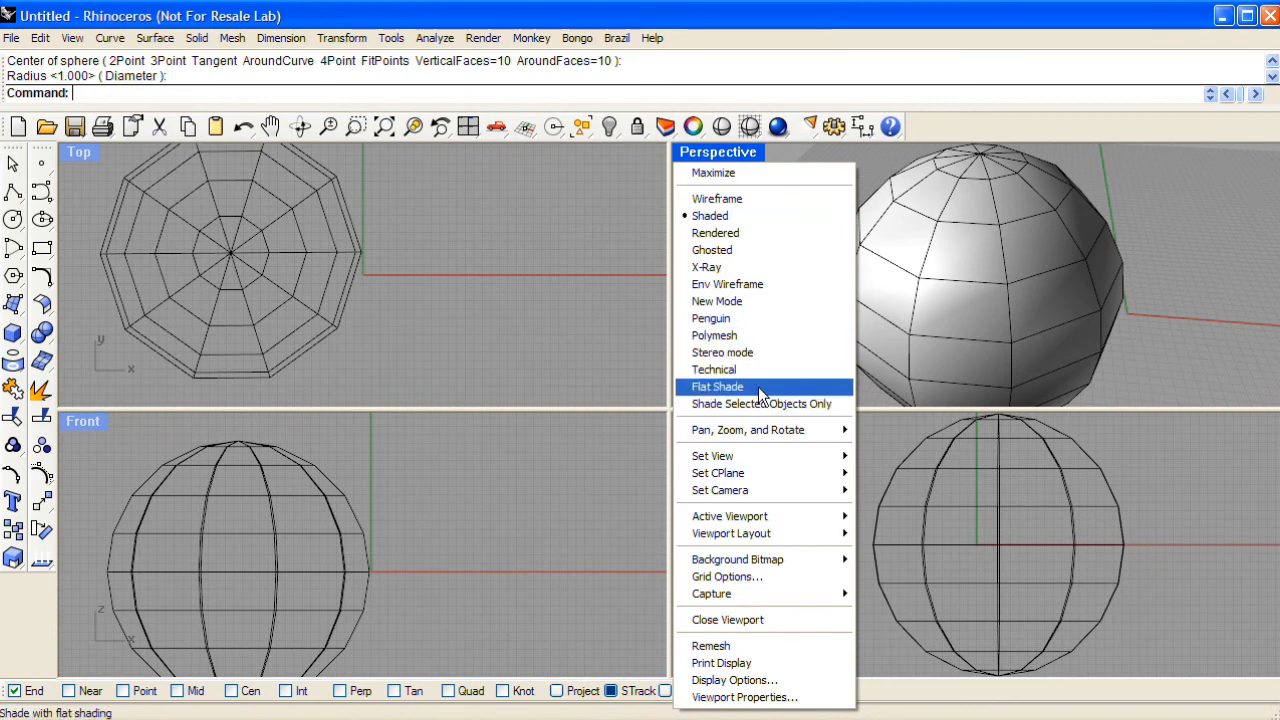
{"action": "left_click", "coordinate": [716, 388]}
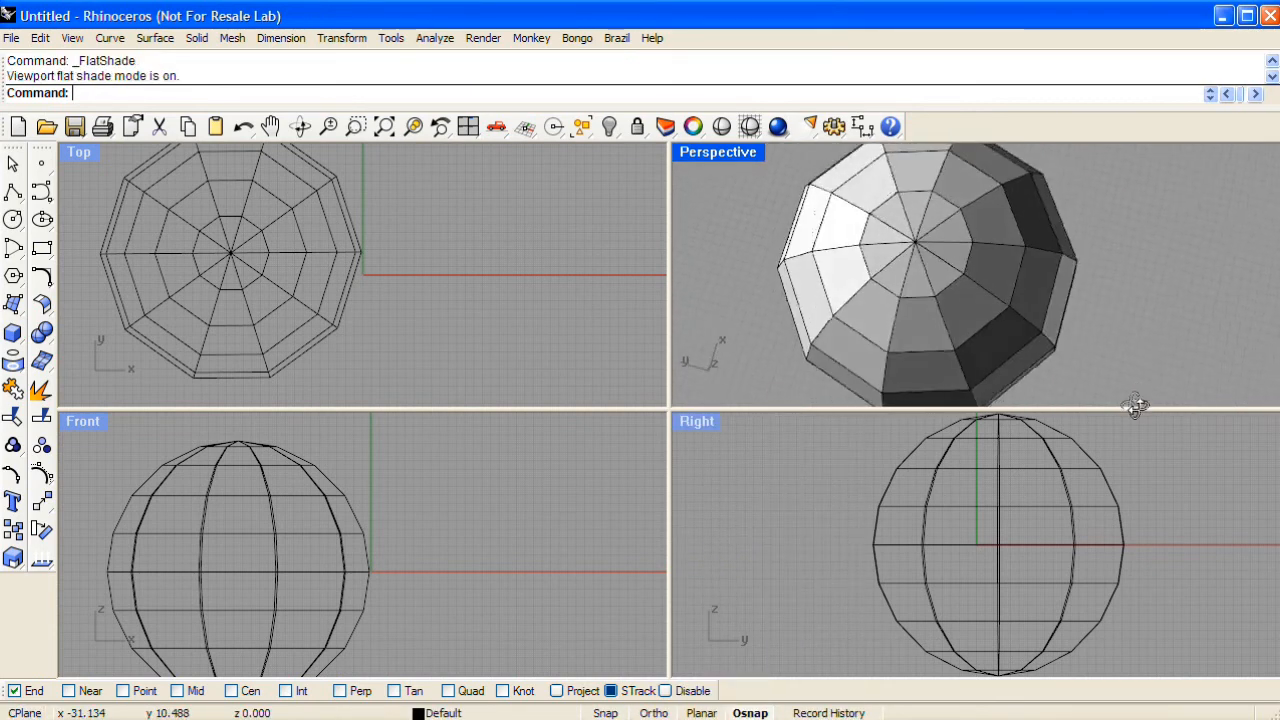
{"action": "left_click_drag", "start_coordinate": [1136, 404], "coordinate": [1030, 196]}
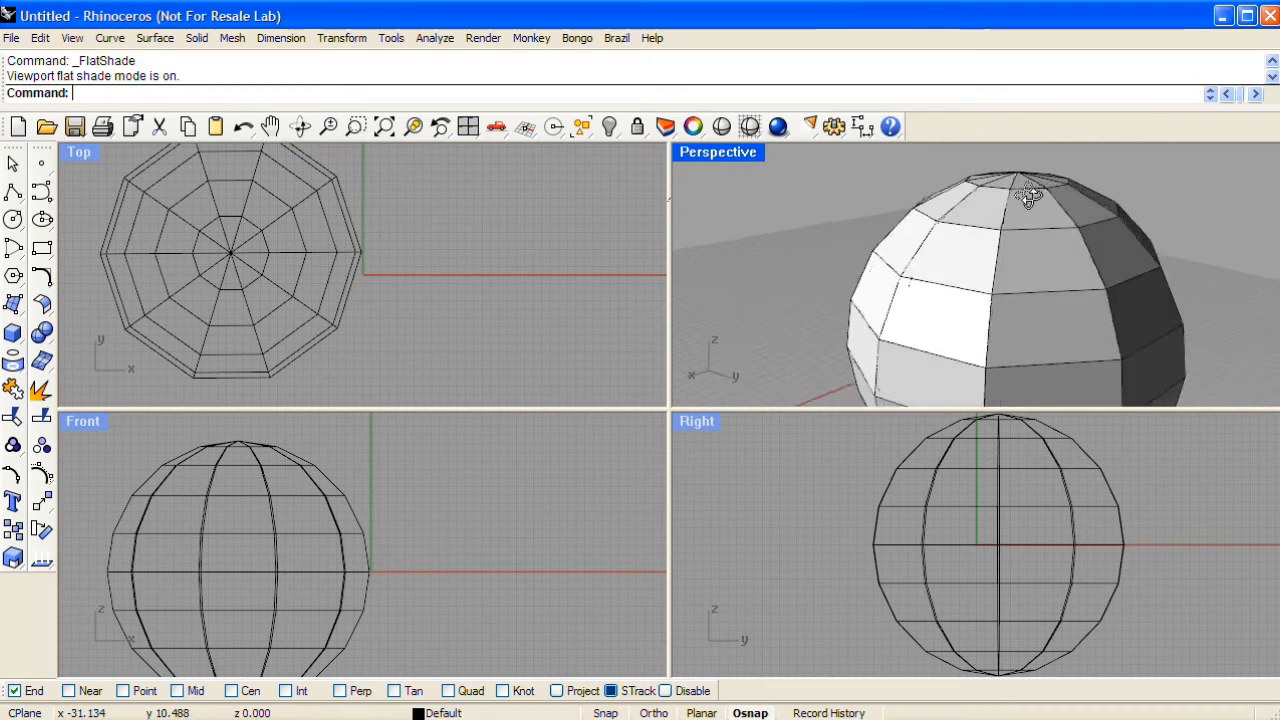